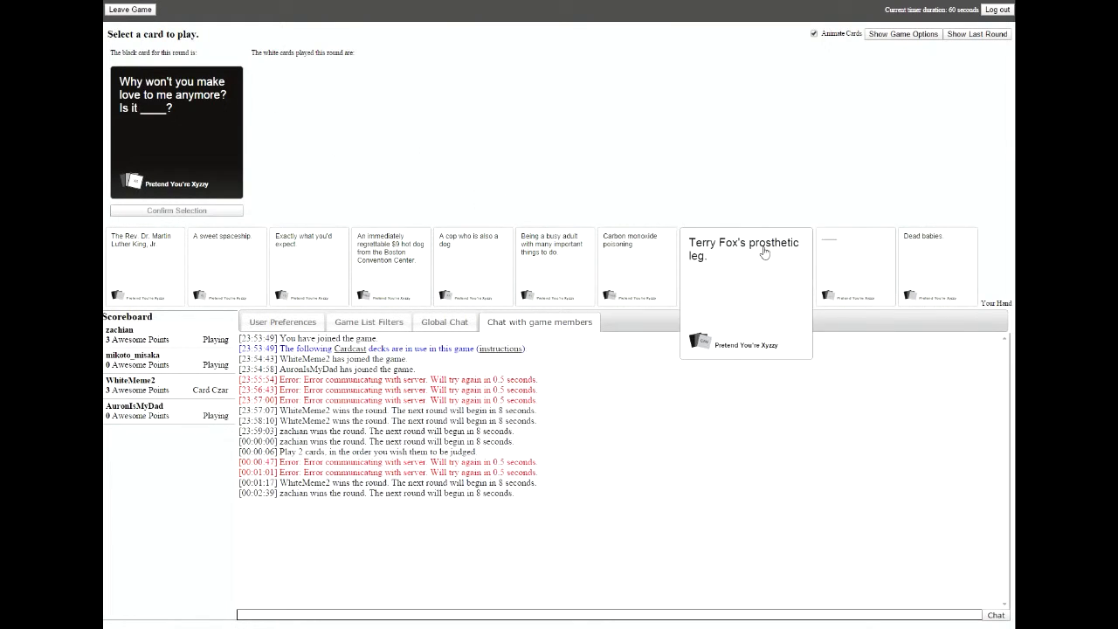
pyautogui.moveTo(471, 267)
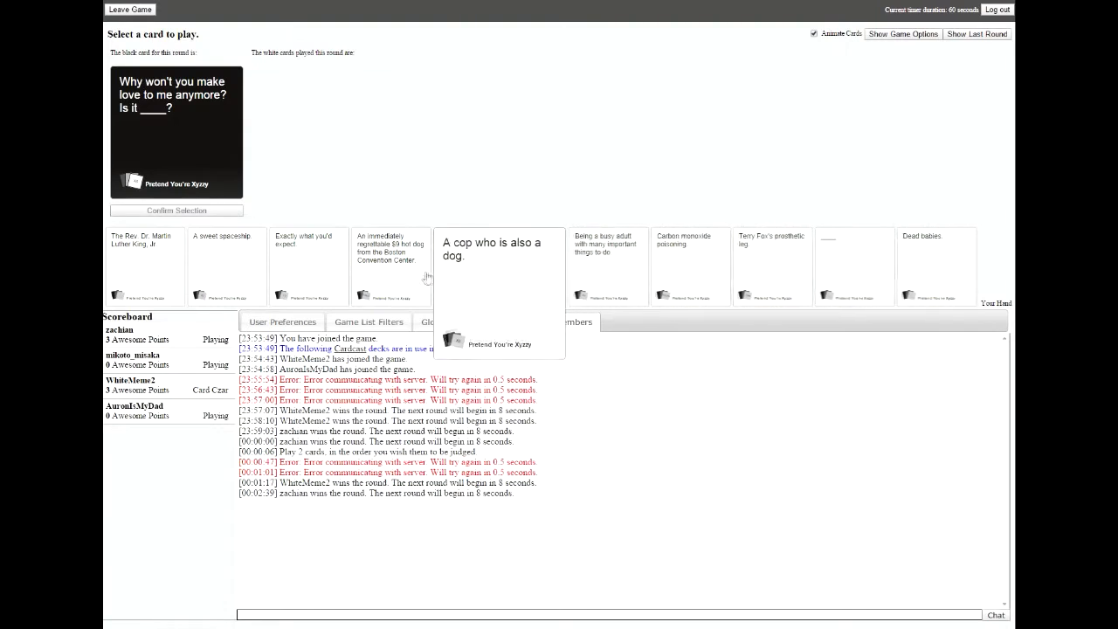
# Select the 'Exactly what you'd expect' white card for the 'Is it ____?' prompt.
pyautogui.click(308, 266)
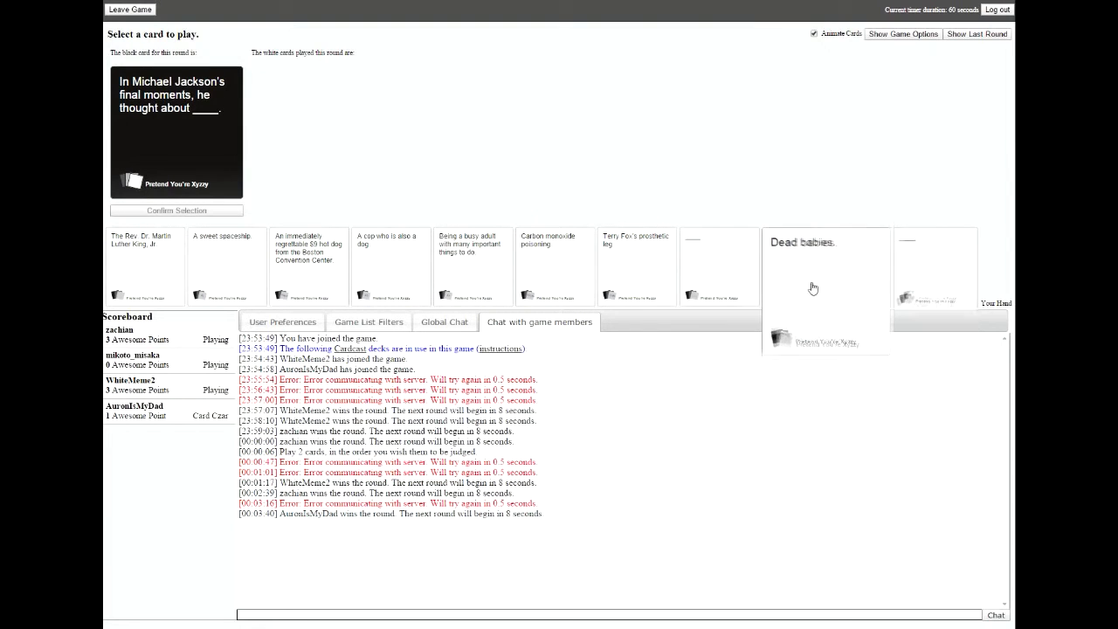
# Submit 'Dead babies.' for the Michael Jackson prompt and await the Czar's verdict.
pyautogui.click(800, 266)
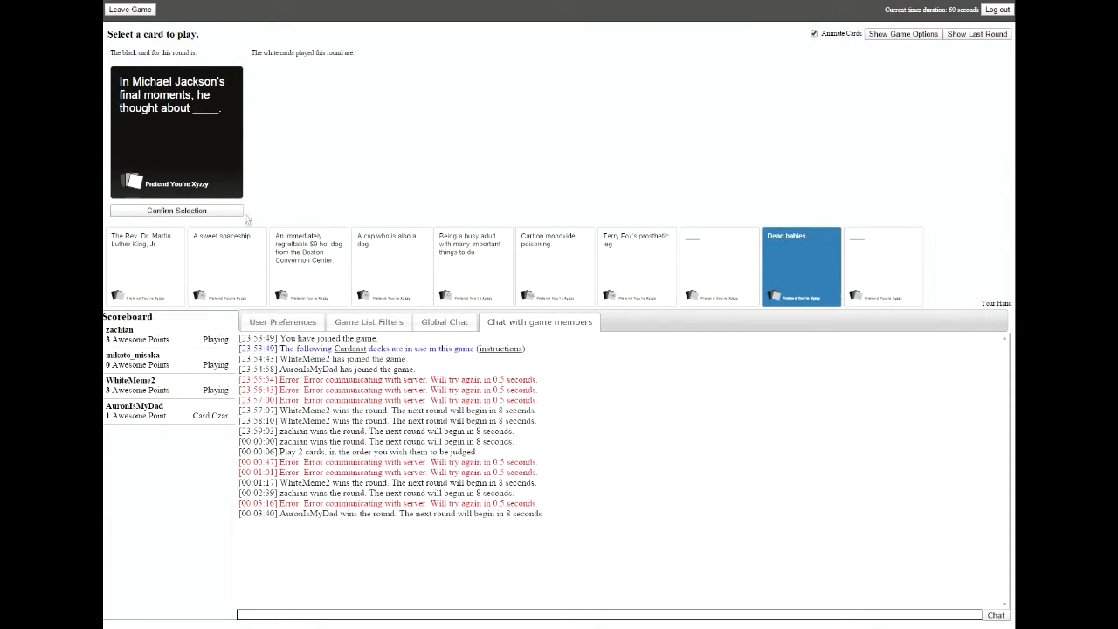
pyautogui.moveTo(257, 226)
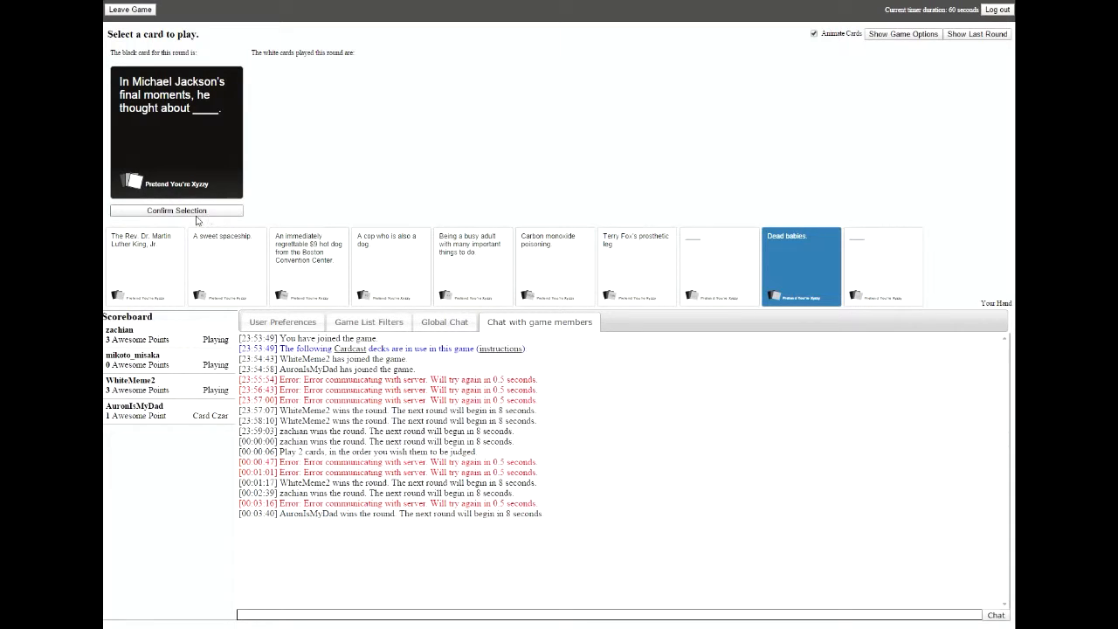
pyautogui.click(175, 209)
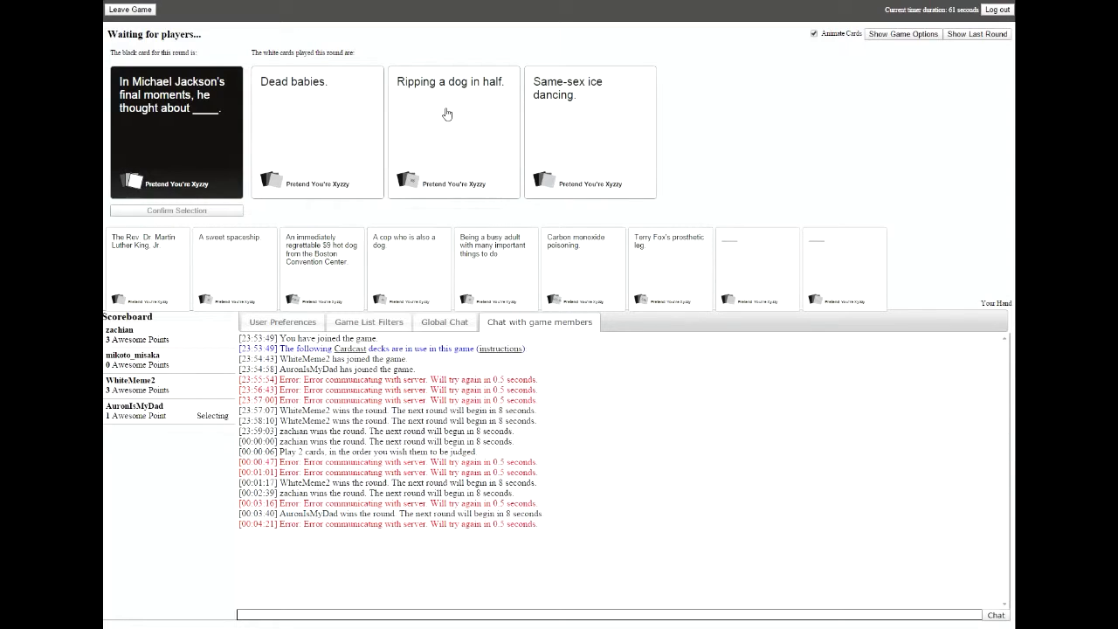
pyautogui.click(316, 131)
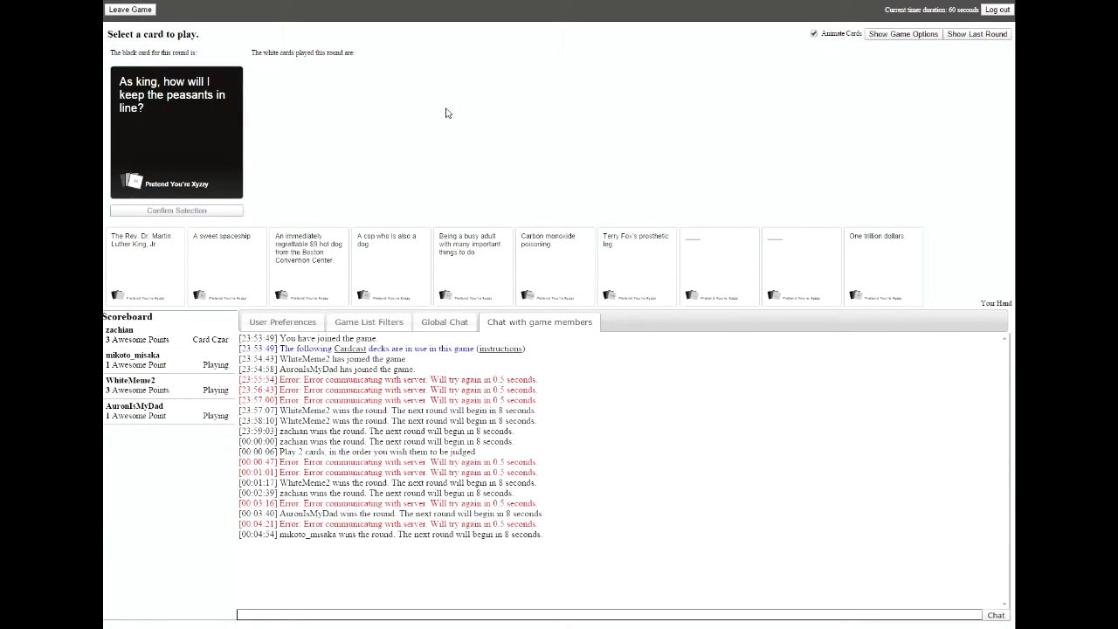
pyautogui.moveTo(283, 112)
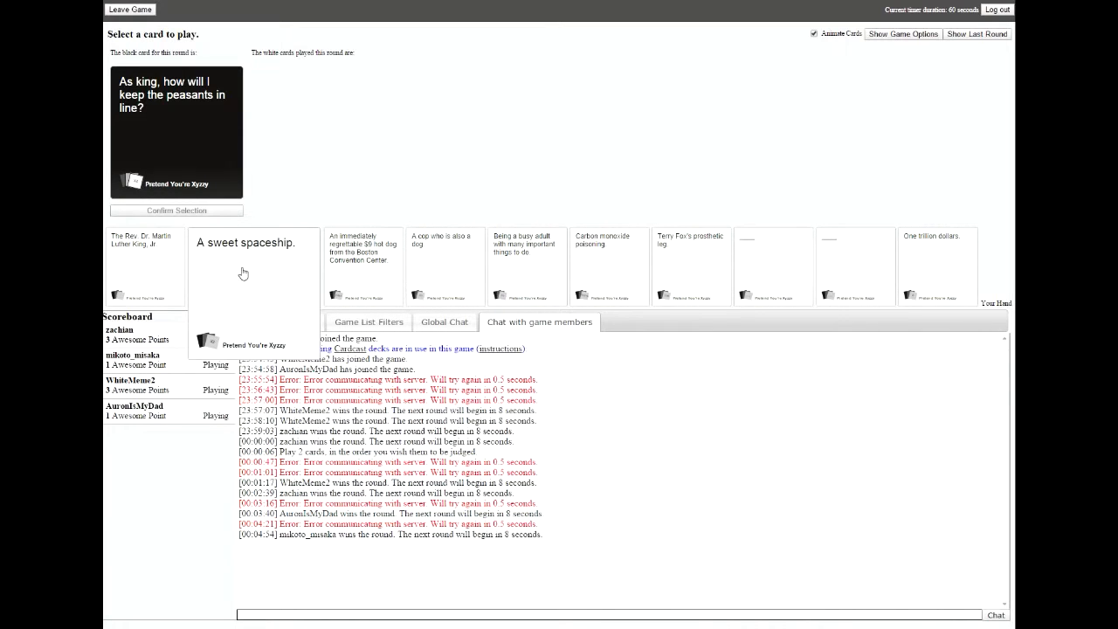
# Fill a blank white card with the text 'dead babies.' for the peasants prompt.
pyautogui.click(144, 266)
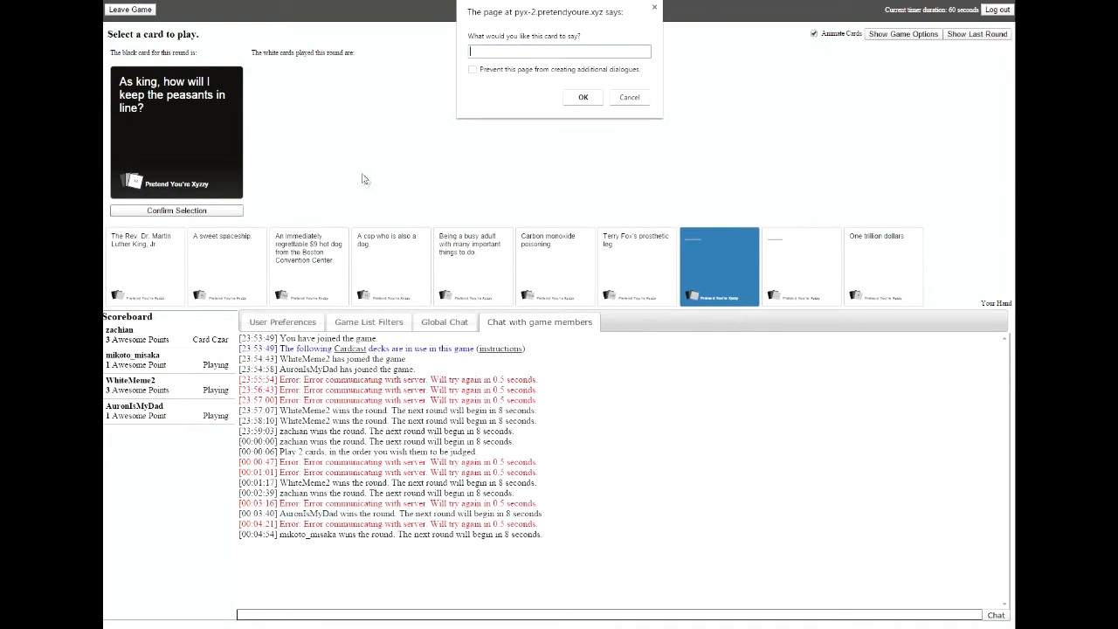
pyautogui.write('dead b')
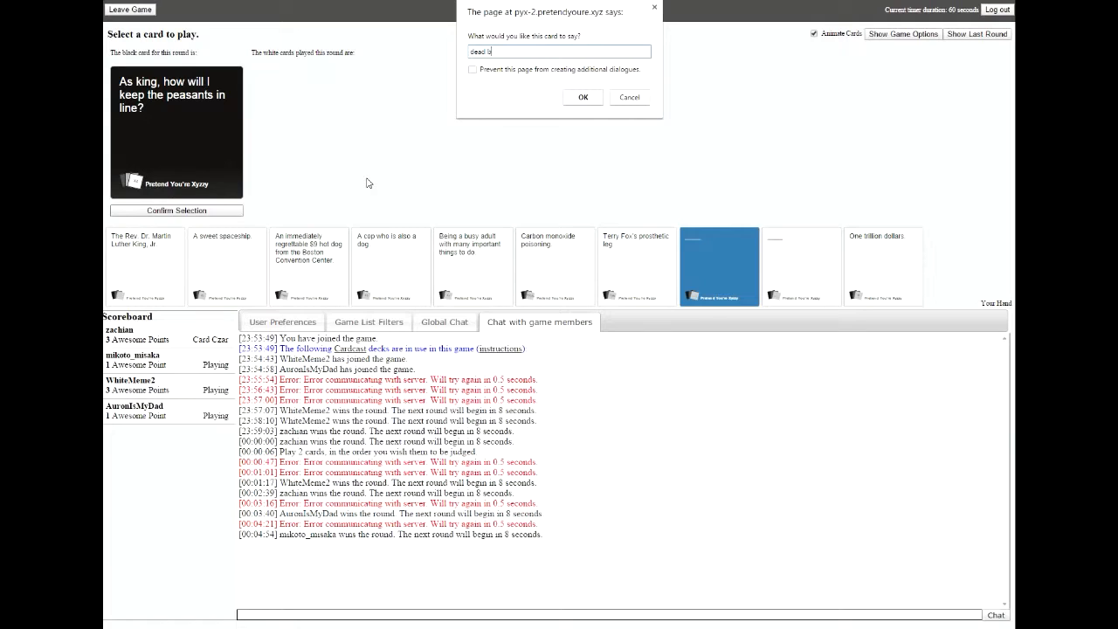
pyautogui.write('abies.')
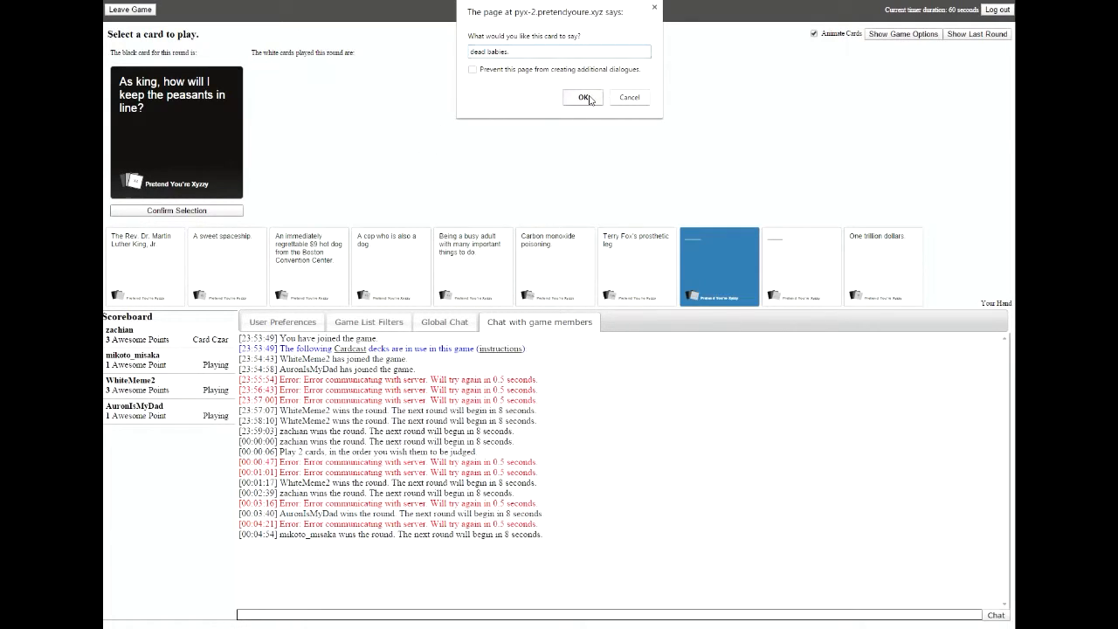
pyautogui.click(583, 97)
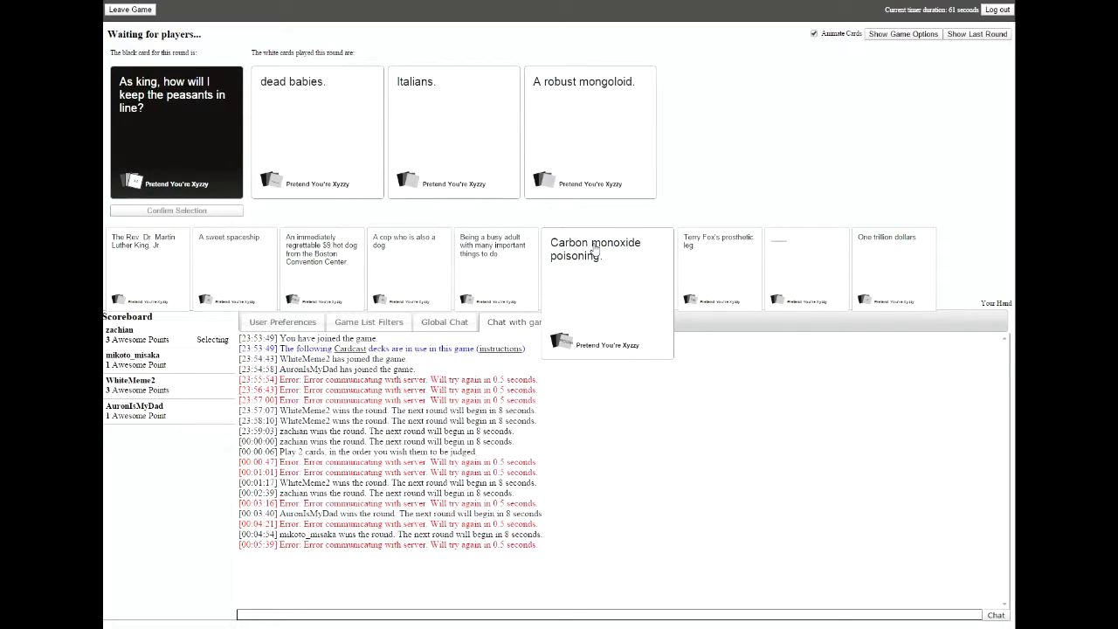
# Confirm the custom 'dead babies.' card and wait for the Czar's pick.
pyautogui.click(317, 131)
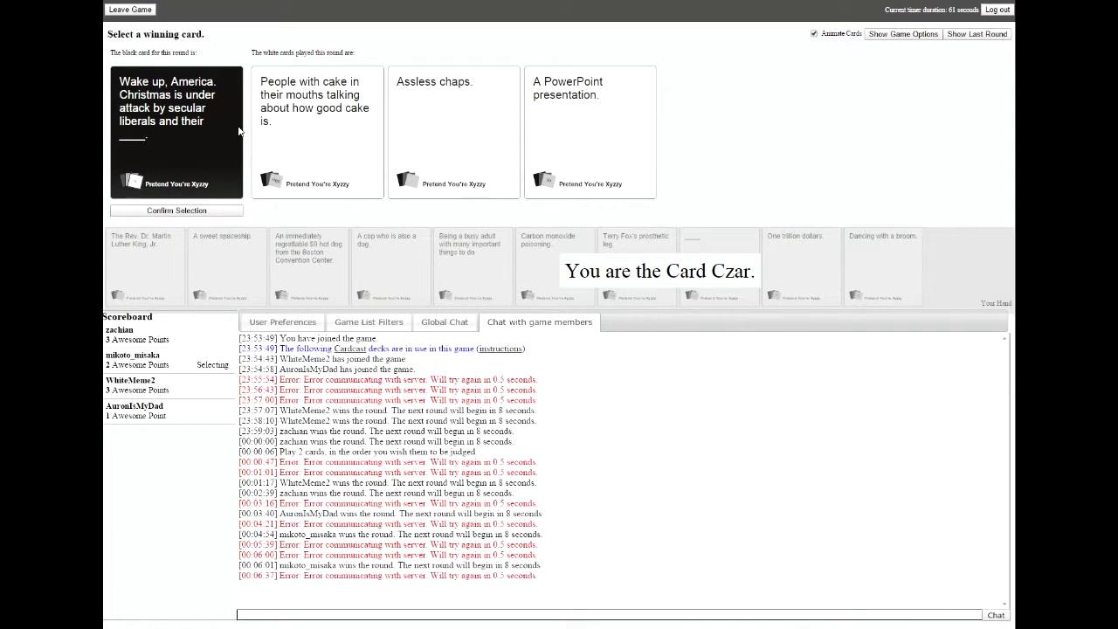
pyautogui.moveTo(354, 128)
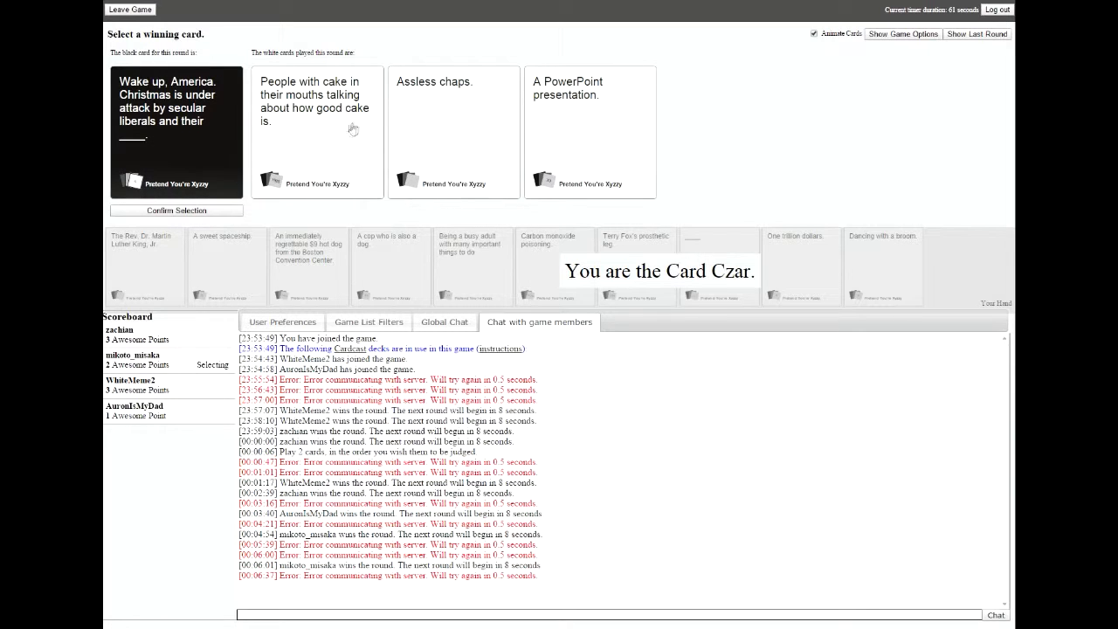
pyautogui.moveTo(313, 162)
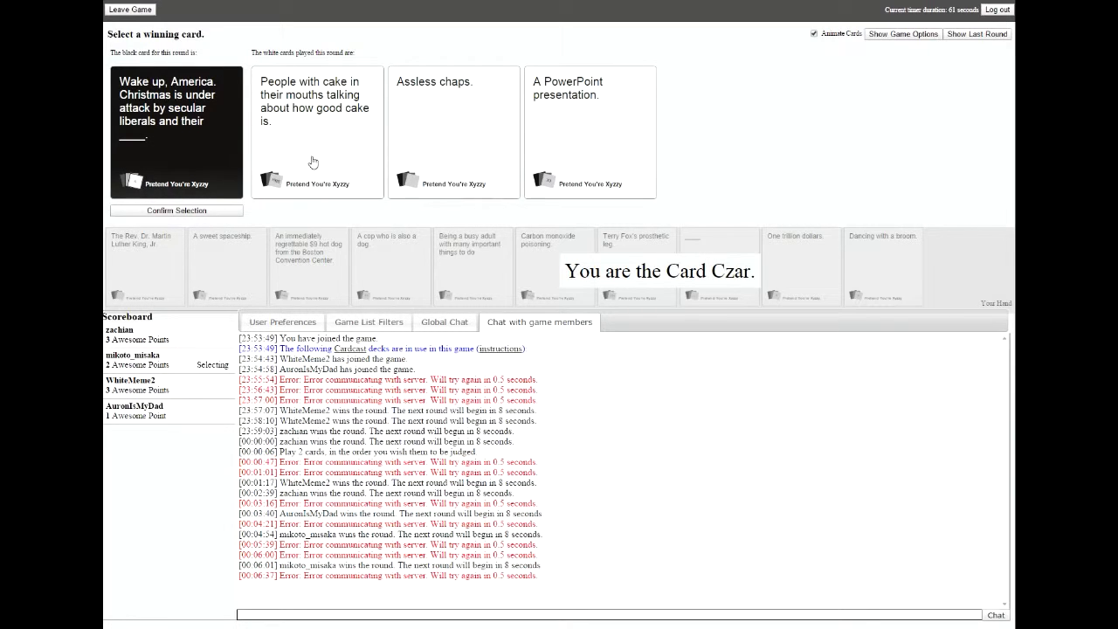
pyautogui.moveTo(435, 97)
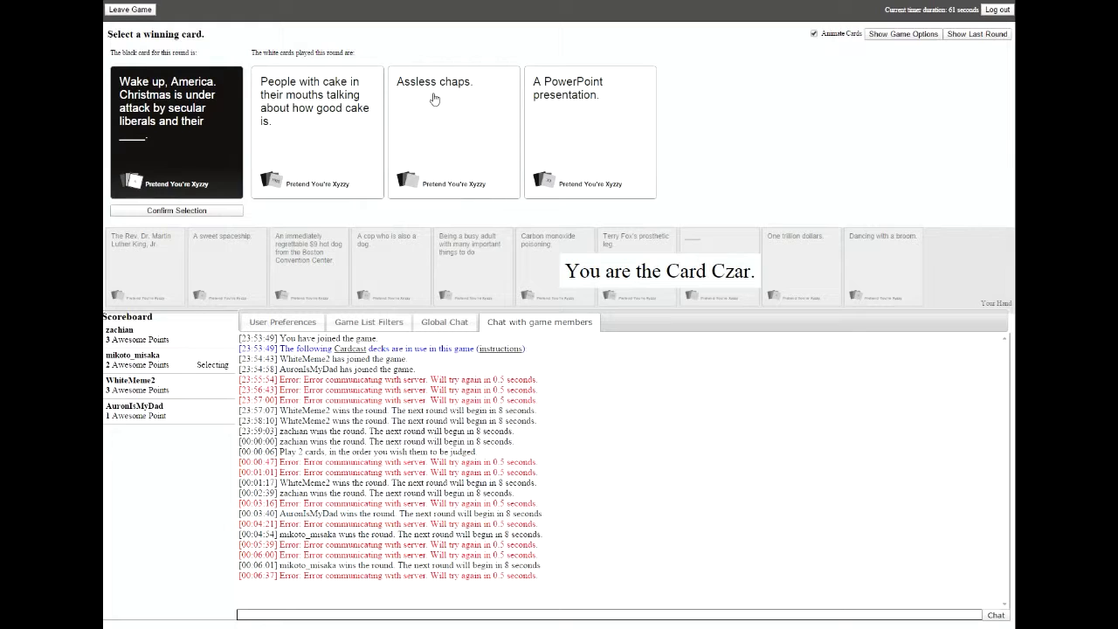
pyautogui.moveTo(416, 108)
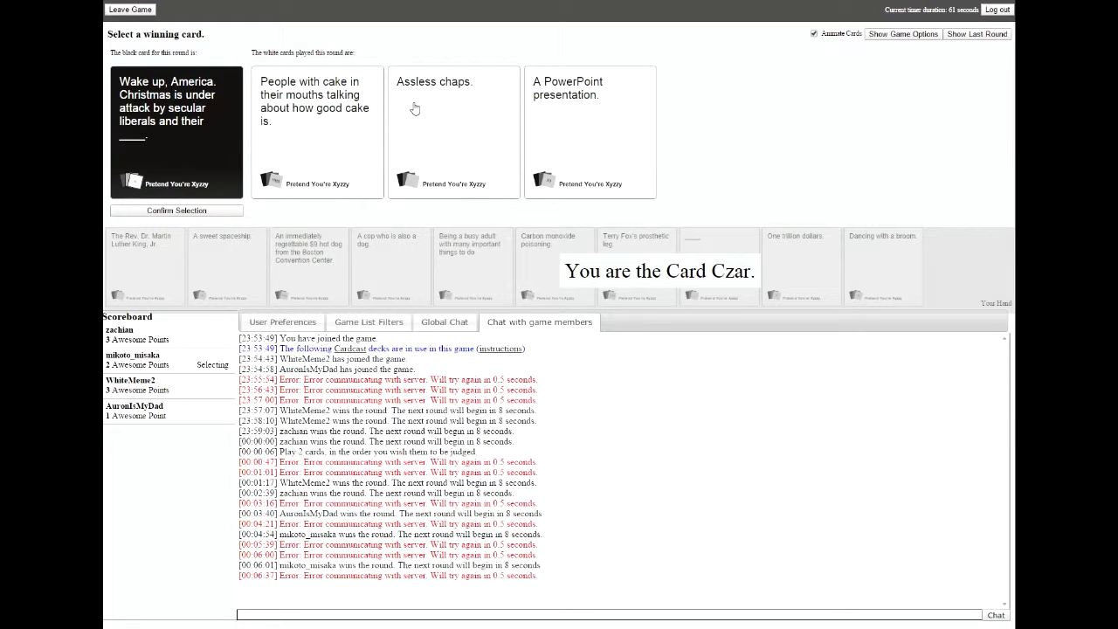
pyautogui.moveTo(555, 137)
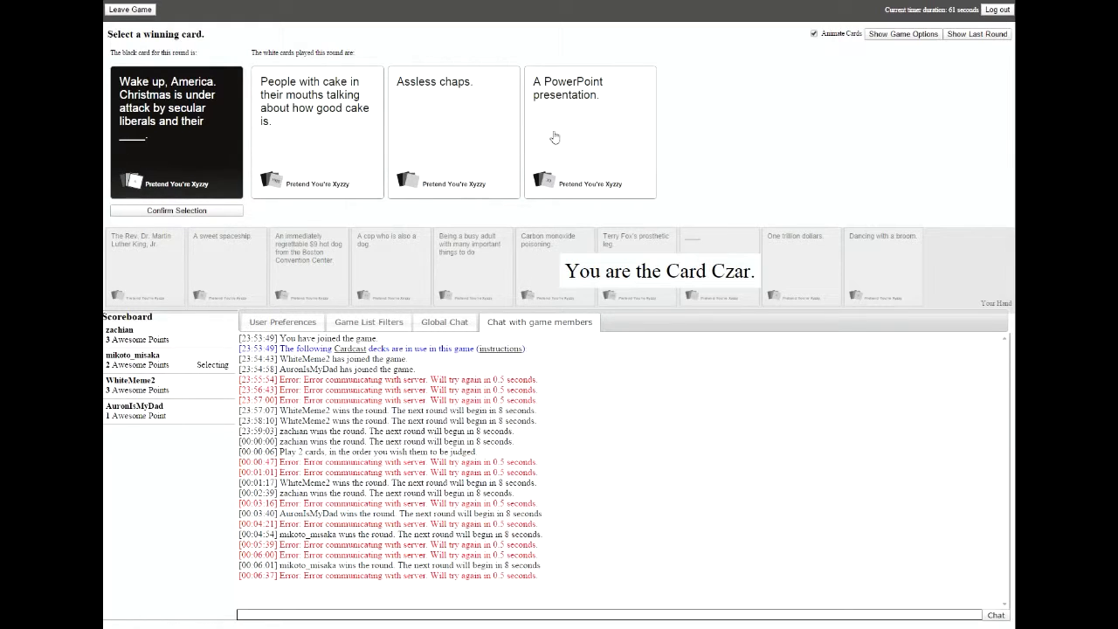
pyautogui.moveTo(600, 155)
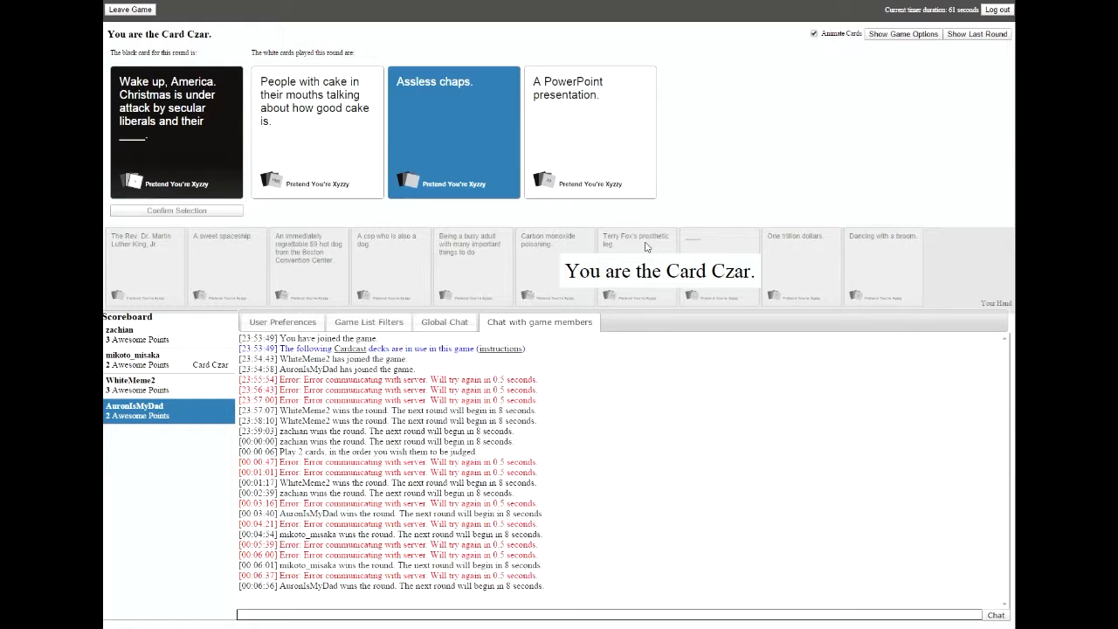
pyautogui.moveTo(338, 290)
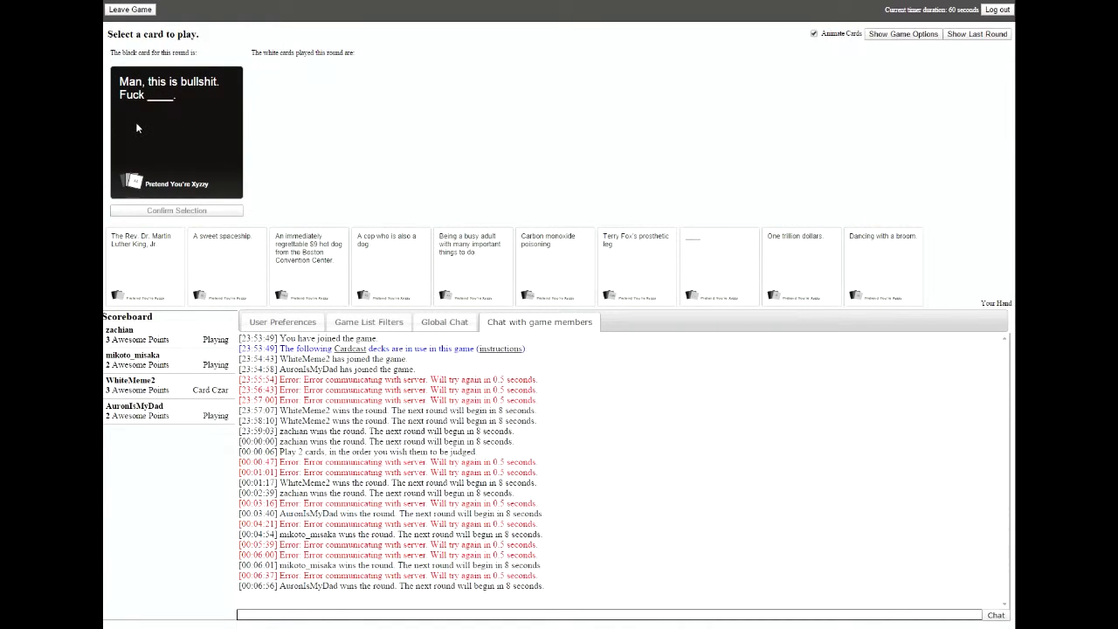
pyautogui.moveTo(437, 178)
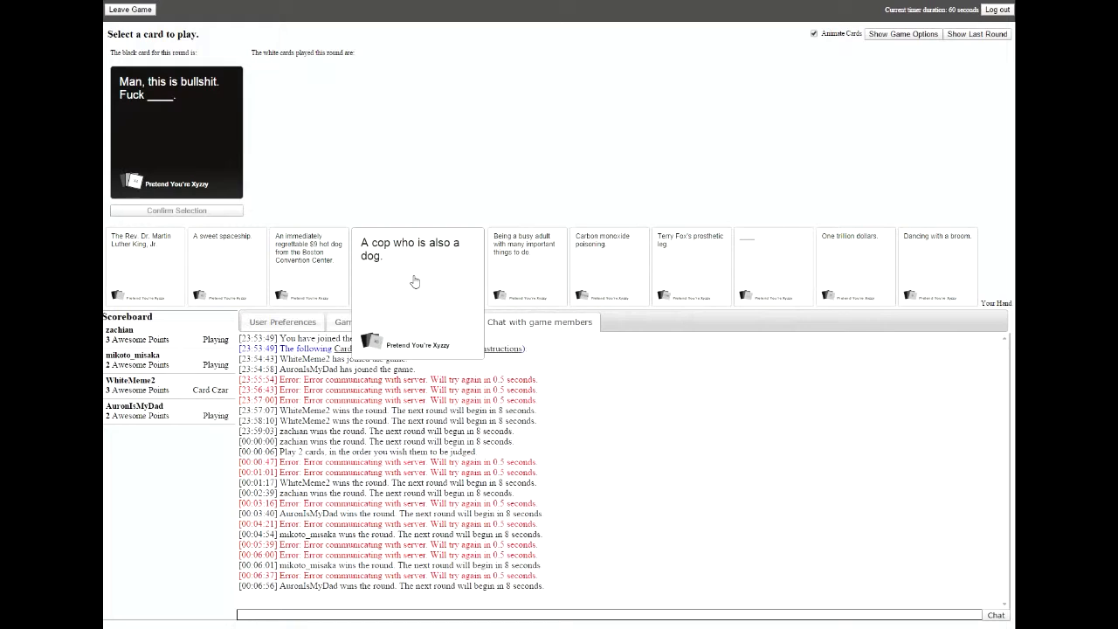
# Pick a white card from Your Hand for the new black card.
pyautogui.click(145, 267)
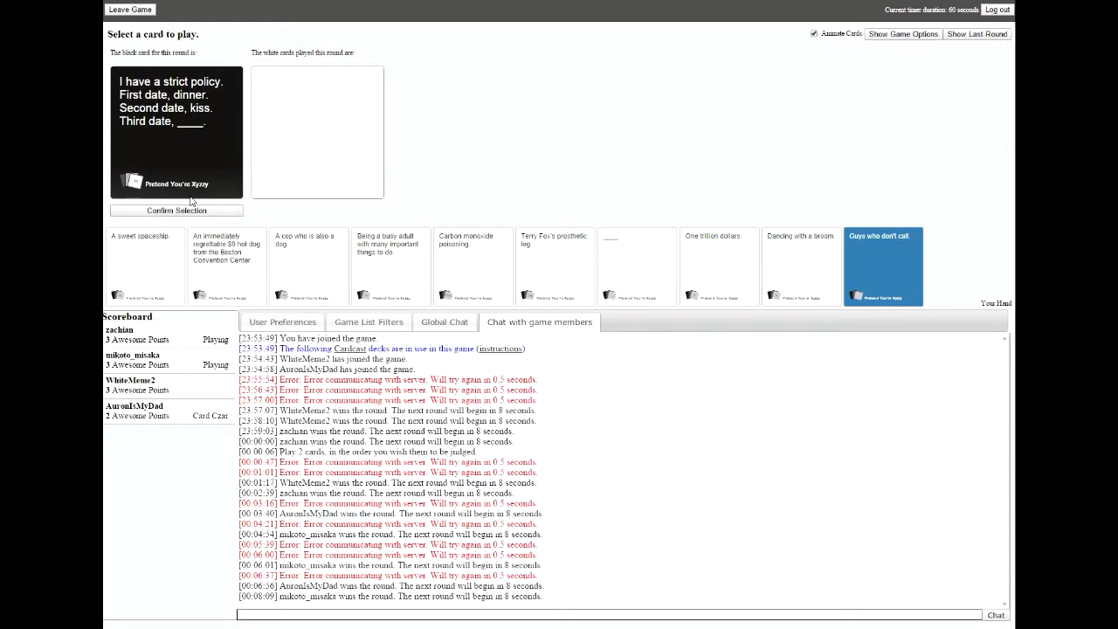
# Play 'Carbon monoxide poisoning' on the strict dating-policy prompt.
pyautogui.click(472, 267)
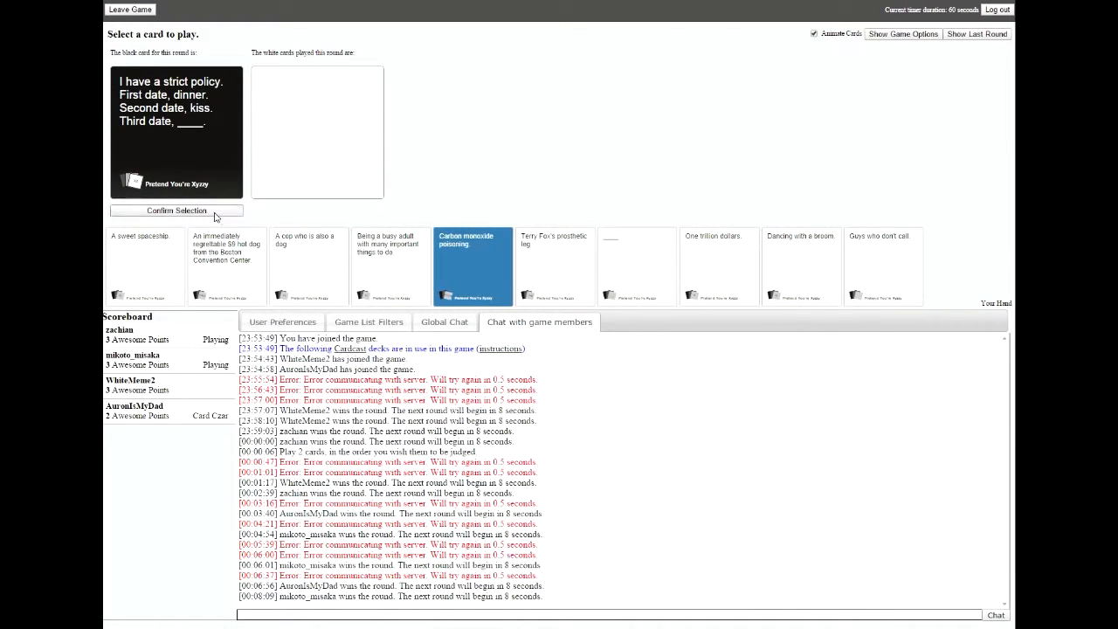
pyautogui.click(175, 209)
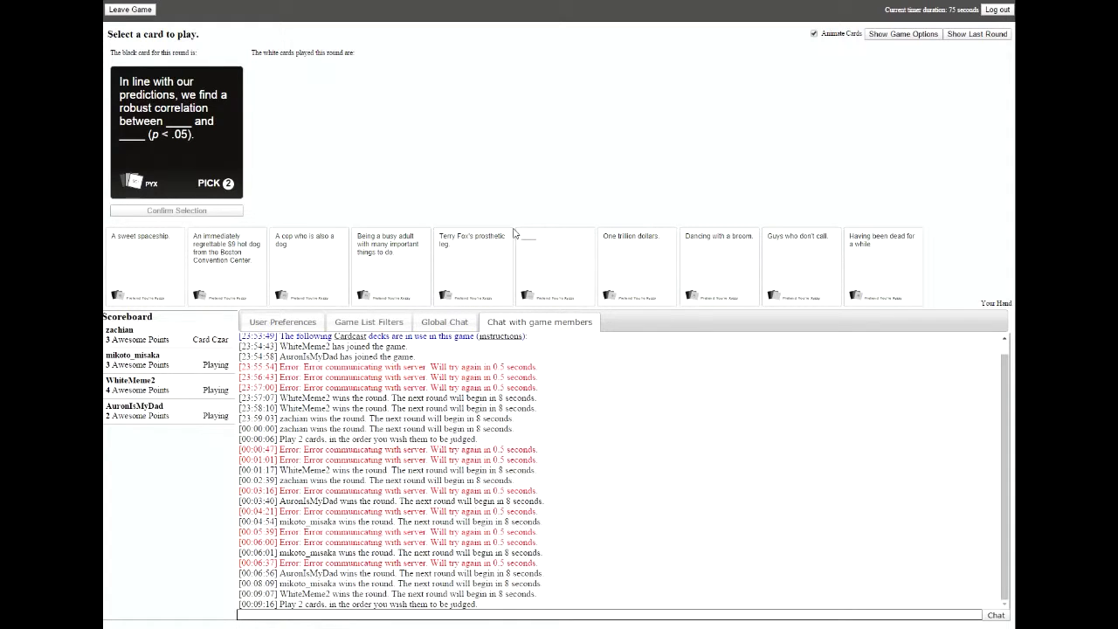
# Select 'Terry Fox's prosthetic leg' as the first Pick-2 answer.
pyautogui.click(472, 267)
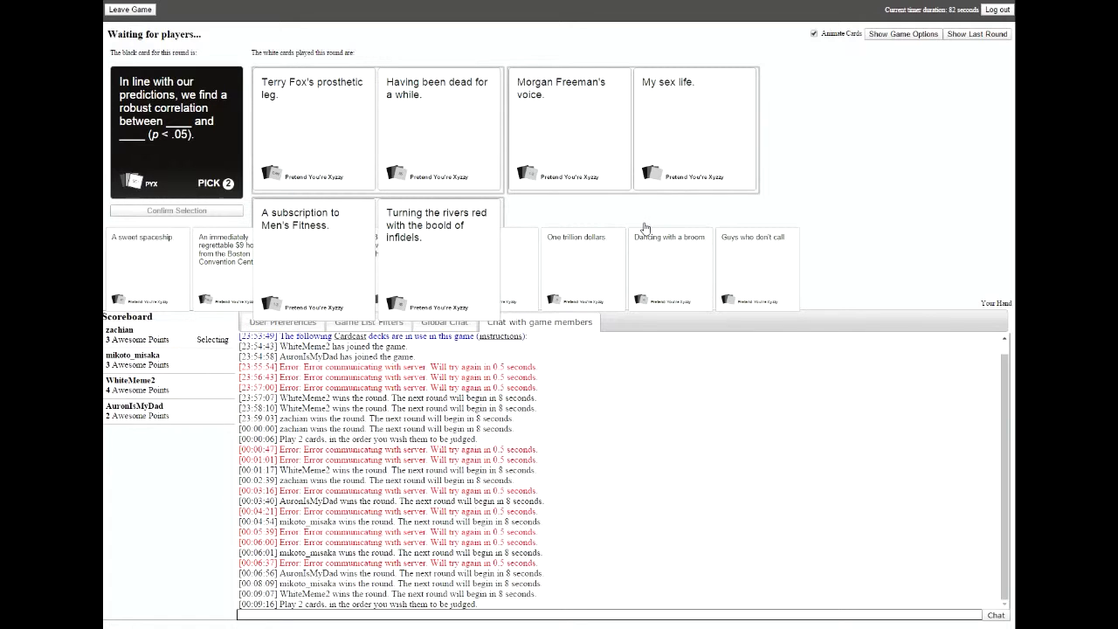
# Wait as the Czar crowns Morgan Freeman's voice plus My sex life the winner.
pyautogui.click(569, 128)
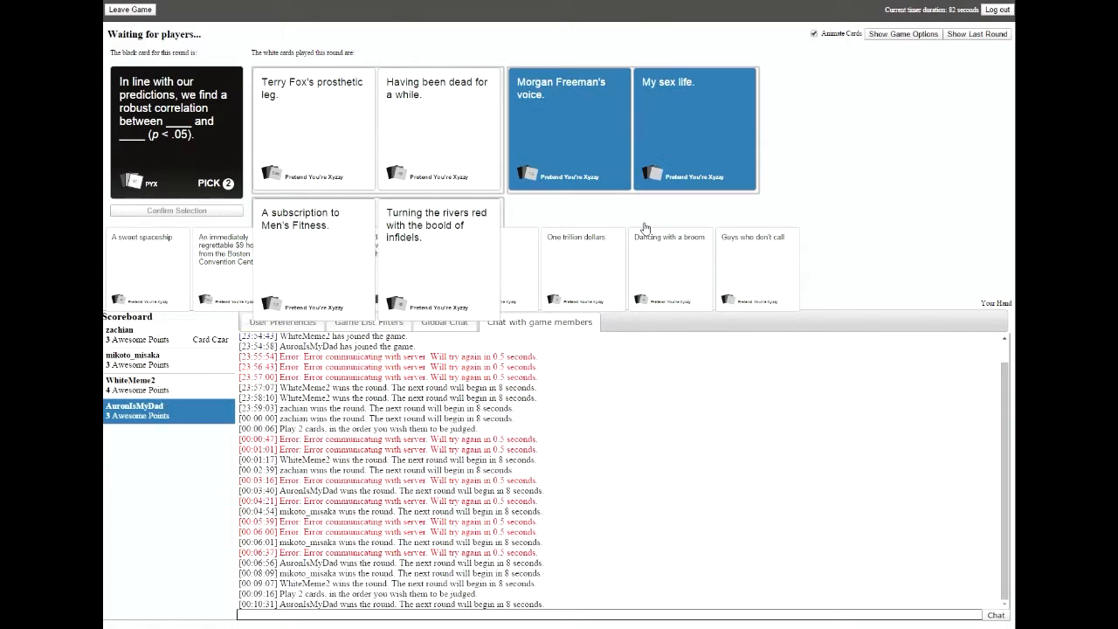